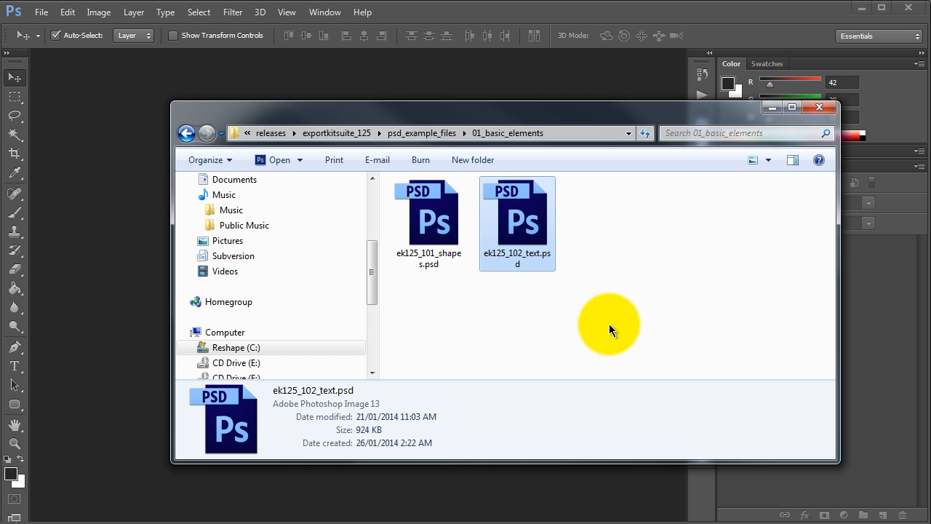
pyautogui.moveTo(546, 241)
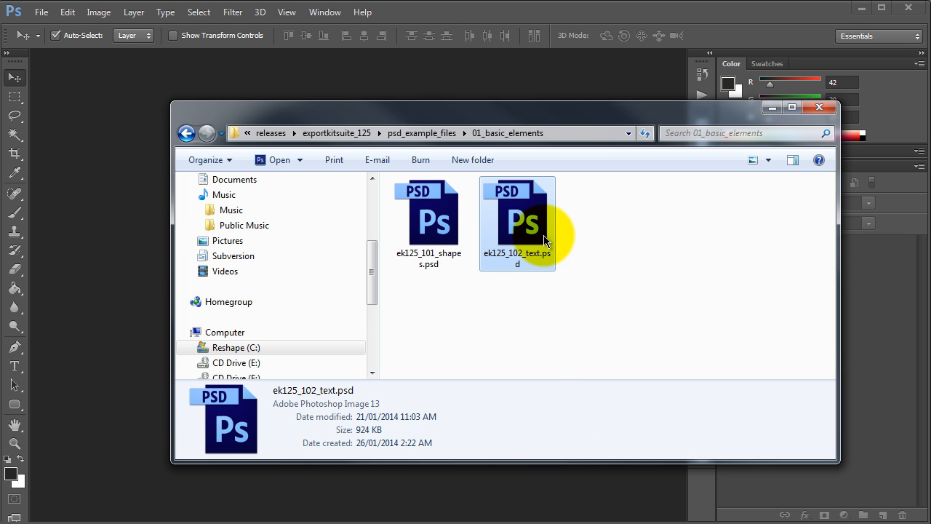
# Step: Drag ek125_102_text.psd from the 01_basic_elements folder toward the Photoshop workspace
pyautogui.moveTo(517, 223); pyautogui.dragTo(95, 233)
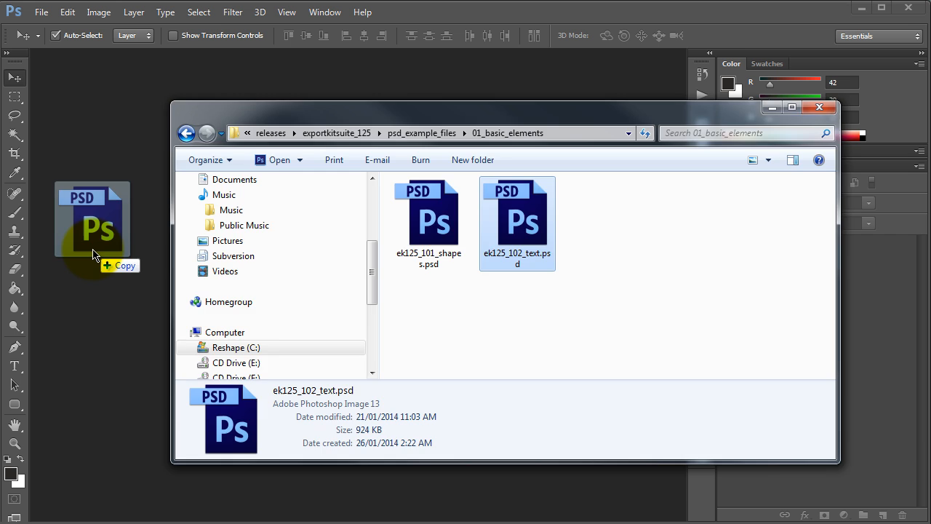
# Step: Open ek125_102_text.psd in Photoshop with its text layers listed
pyautogui.doubleClick(517, 215)
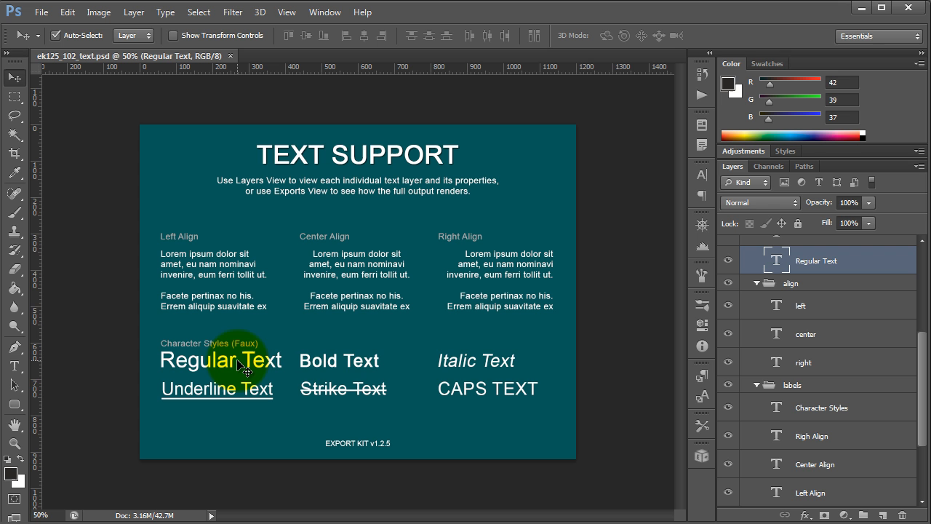
pyautogui.moveTo(283, 372)
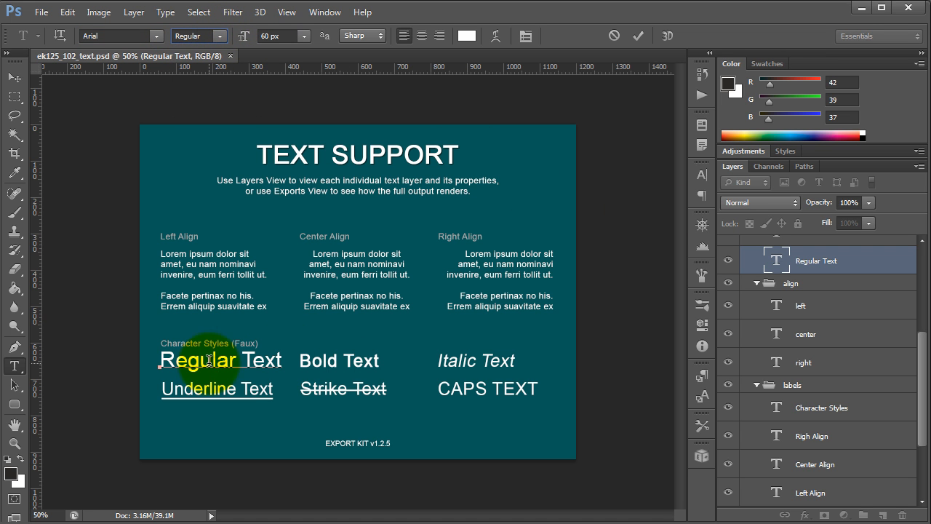
# Step: Review the Character settings of the Regular, Strikethrough and CAPS text layers
pyautogui.click(700, 174)
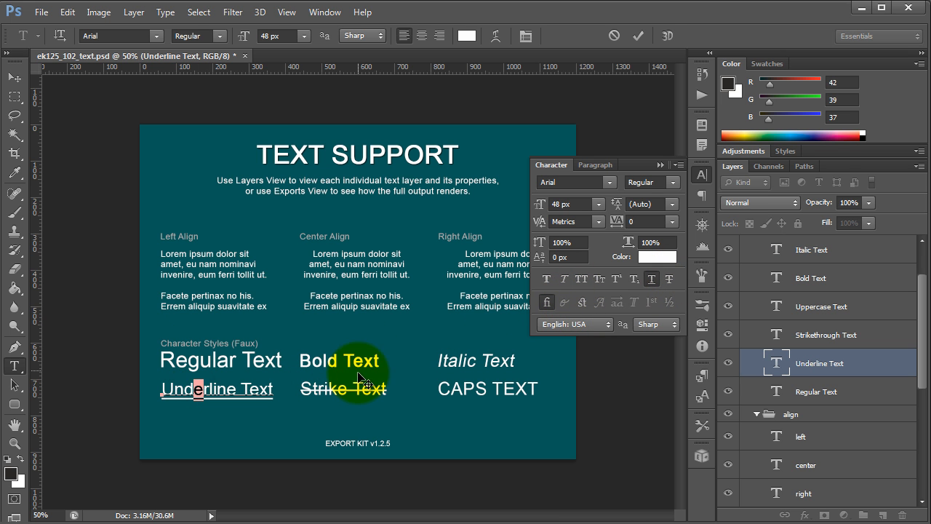
pyautogui.click(825, 334)
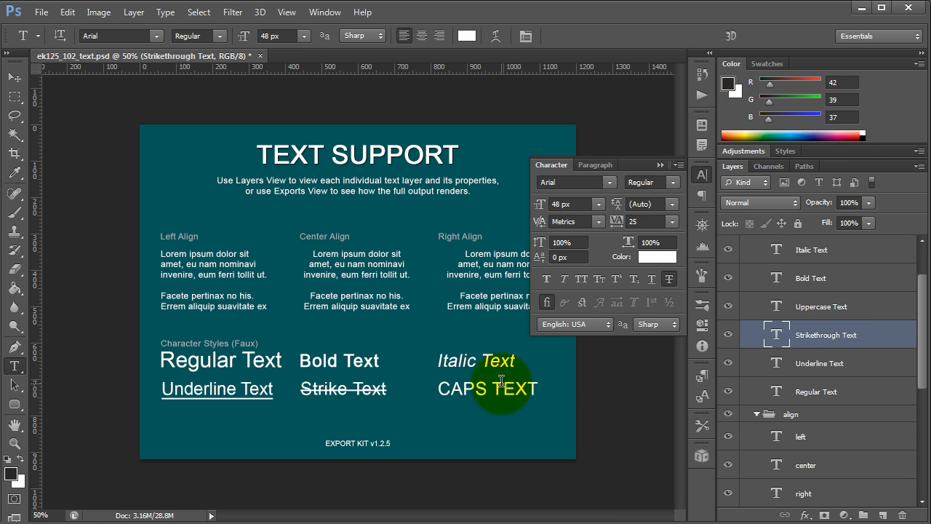
pyautogui.click(820, 306)
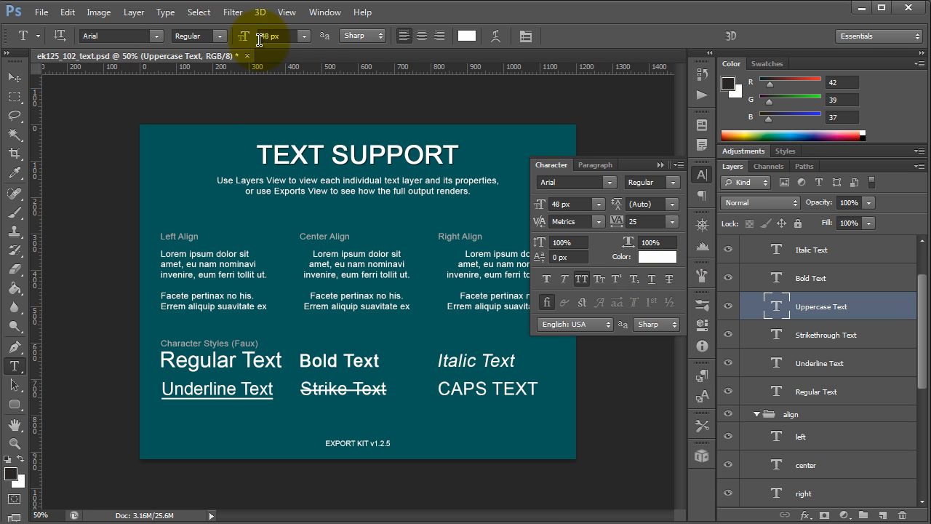
pyautogui.moveTo(280, 66)
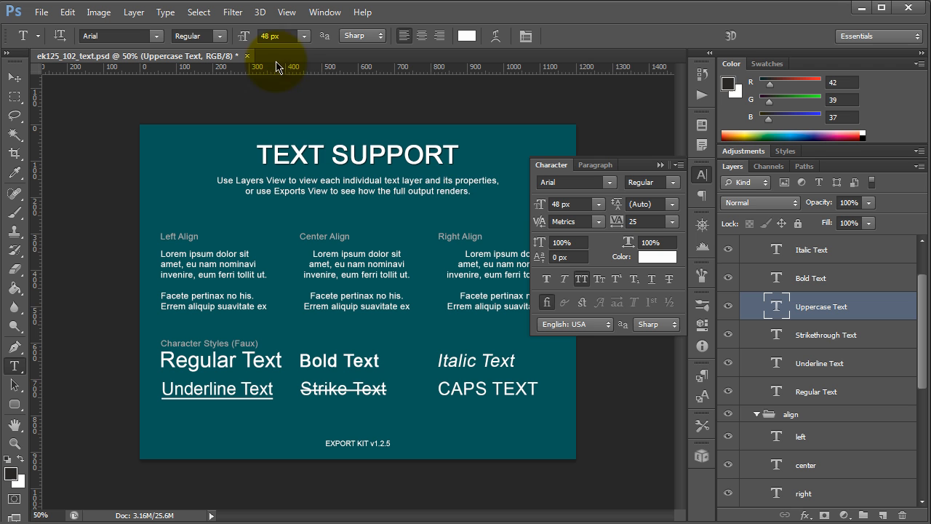
pyautogui.click(700, 174)
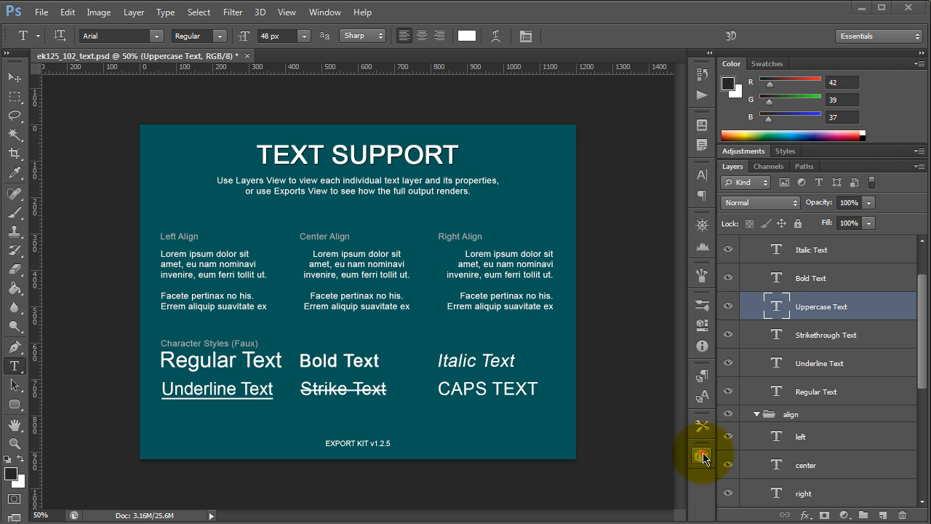
# Step: Export the document to HTML with Export Kit and open the ftml-www output
pyautogui.click(701, 454)
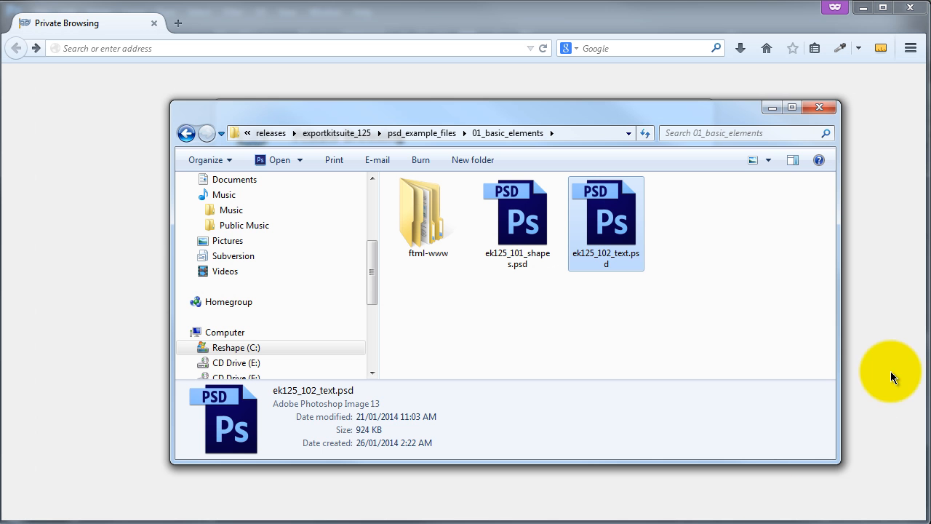
pyautogui.doubleClick(428, 210)
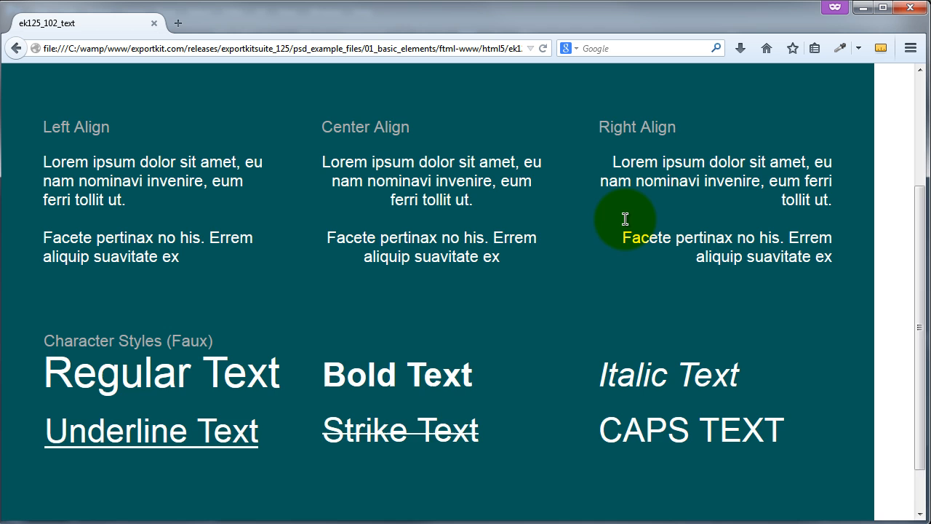
# Step: Scroll the exported page in Firefox to check aligned paragraphs and faux character styles
pyautogui.scroll(3)
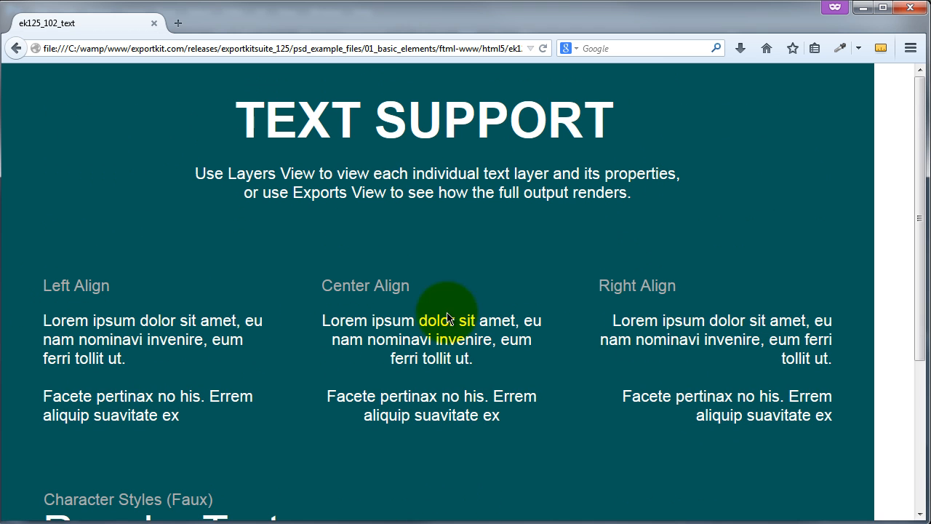
pyautogui.moveTo(530, 342)
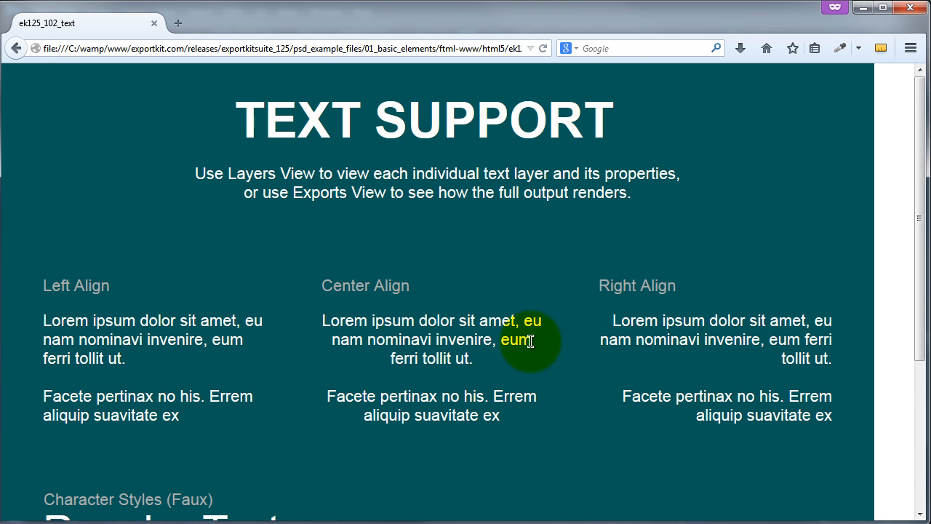
pyautogui.scroll(-3)
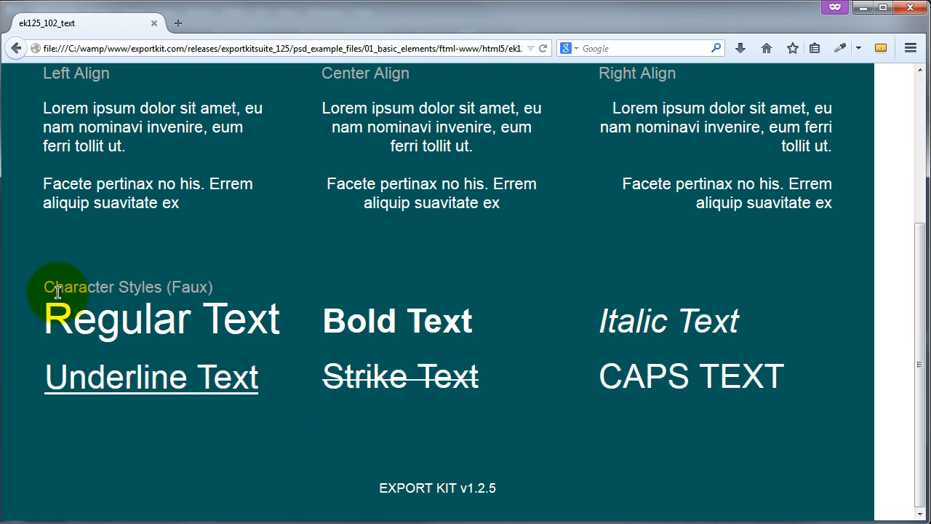